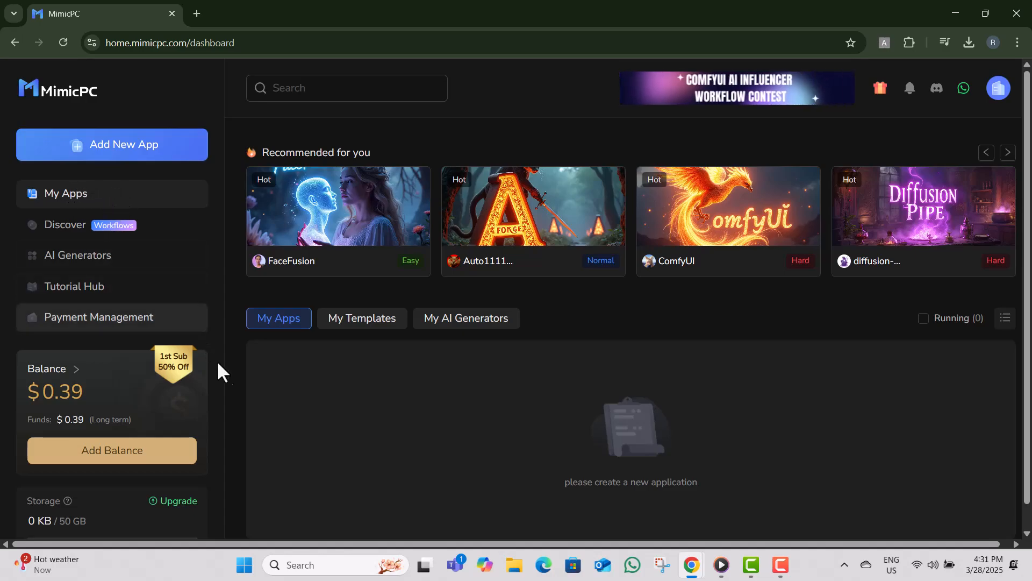
mouse_move(286, 395)
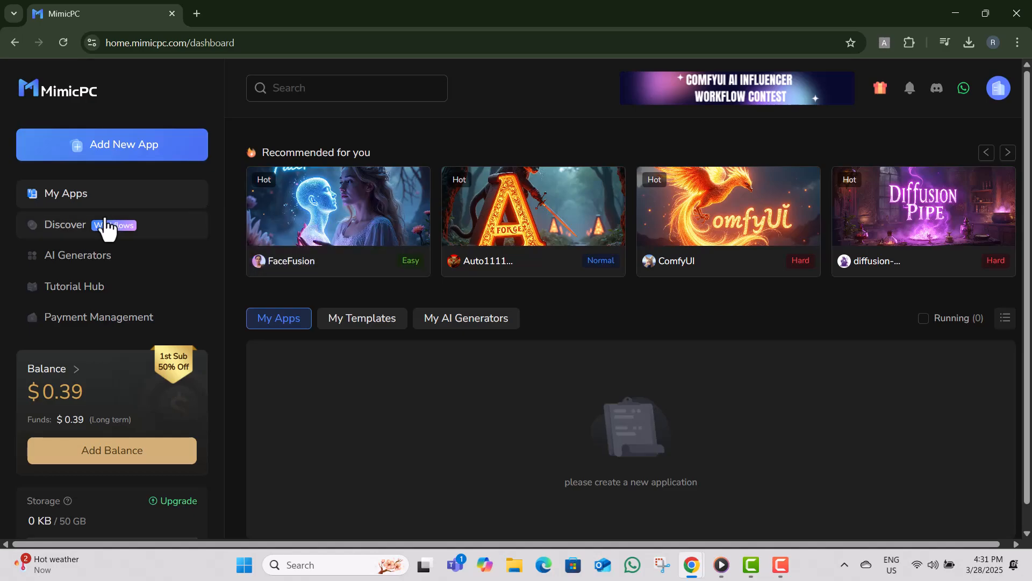
mouse_move(339, 217)
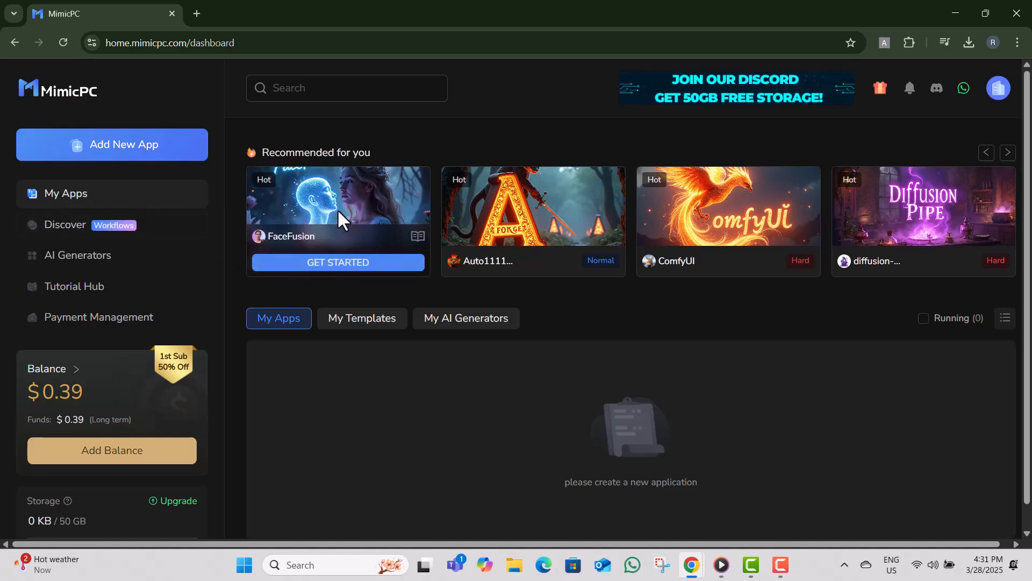
Create the FaceFusion app on Medium hardware and start it.
click(338, 263)
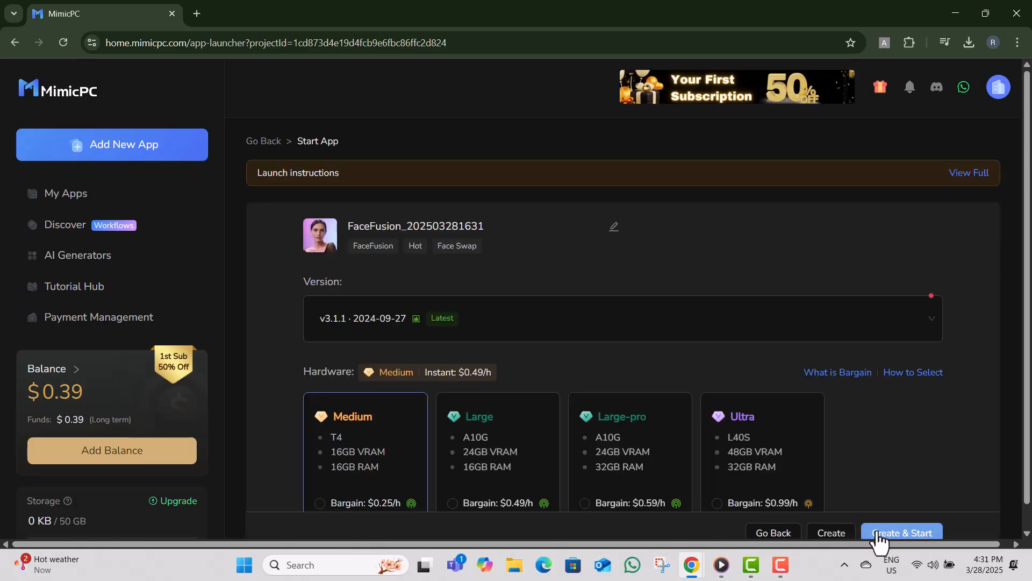
click(901, 532)
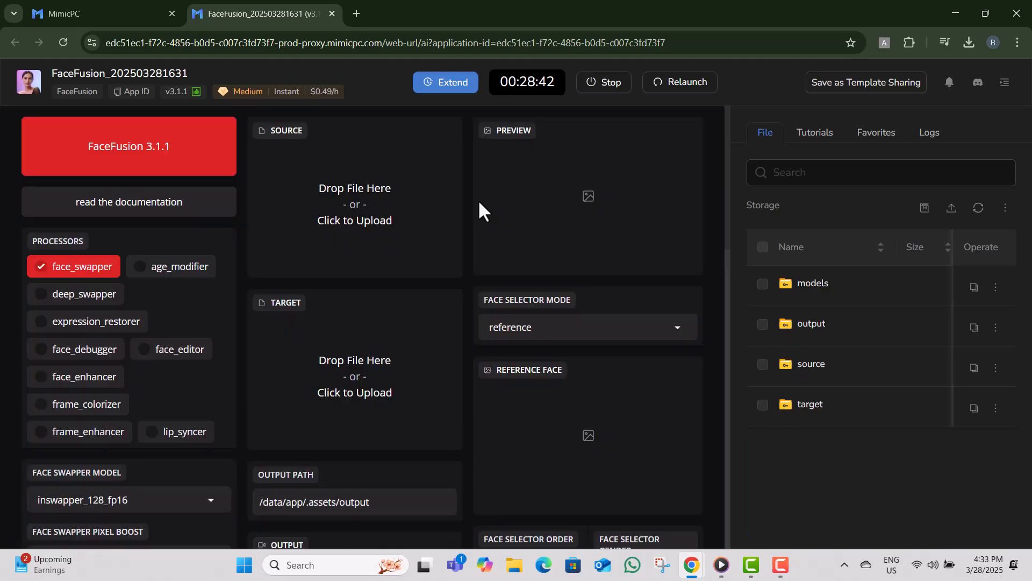
mouse_move(31, 176)
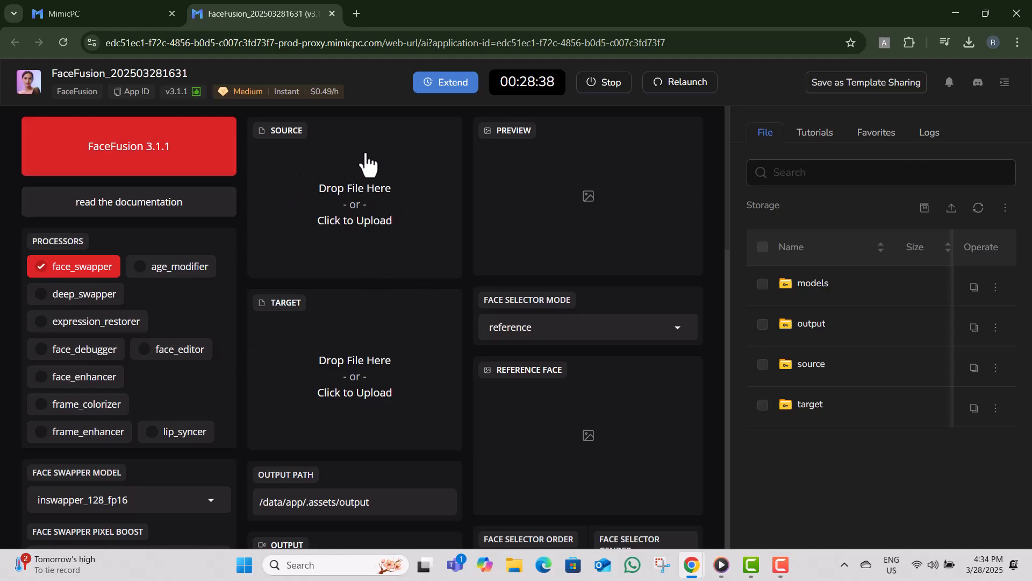
mouse_move(374, 352)
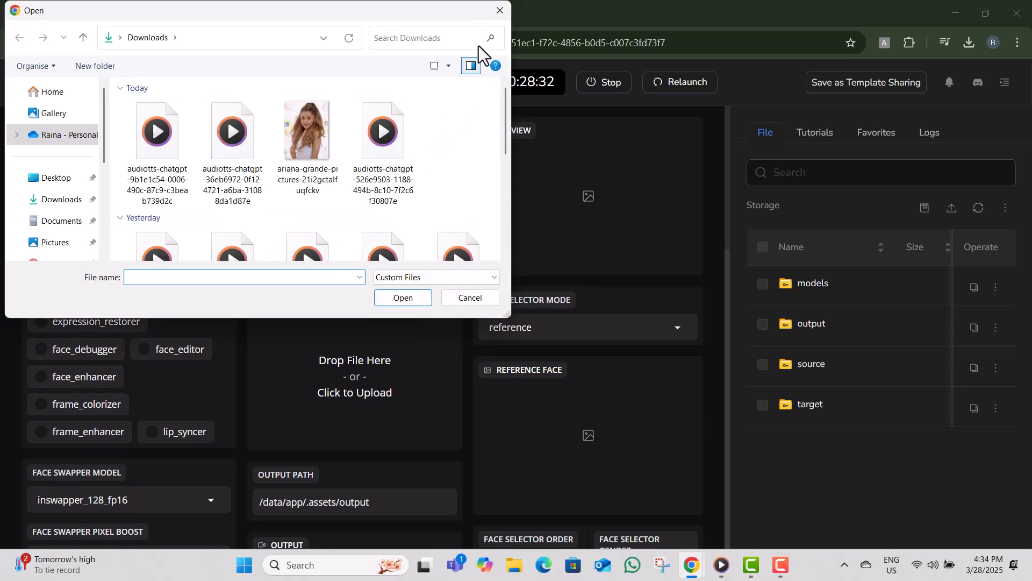
Upload 'my generated video' as the target and the portrait image as the source face.
click(469, 297)
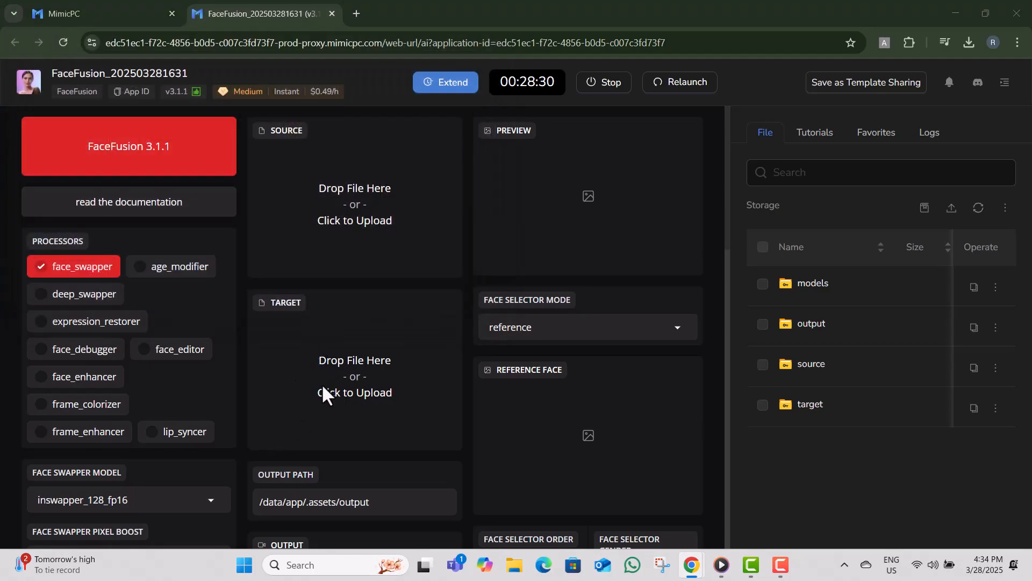
click(354, 392)
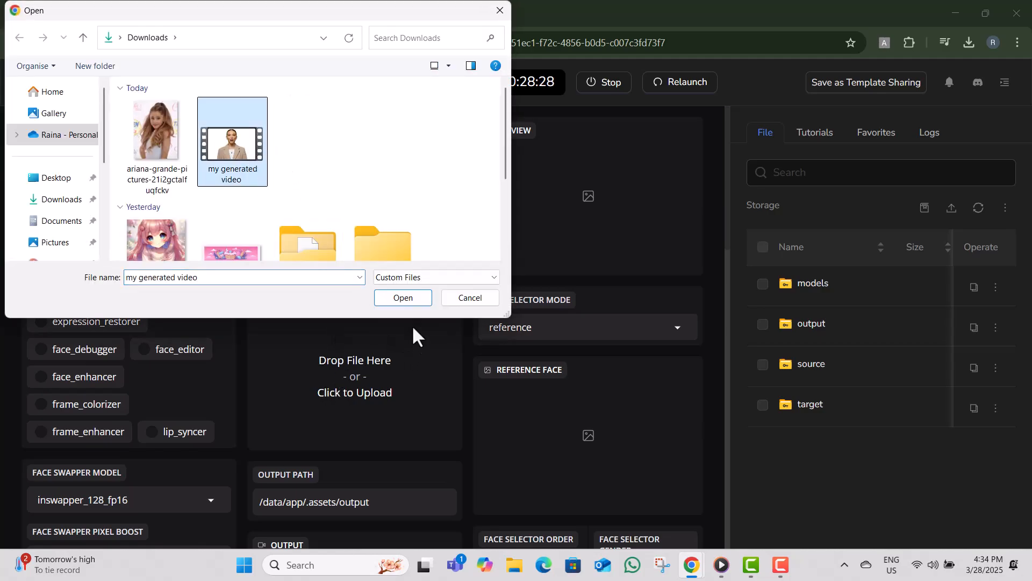
click(402, 297)
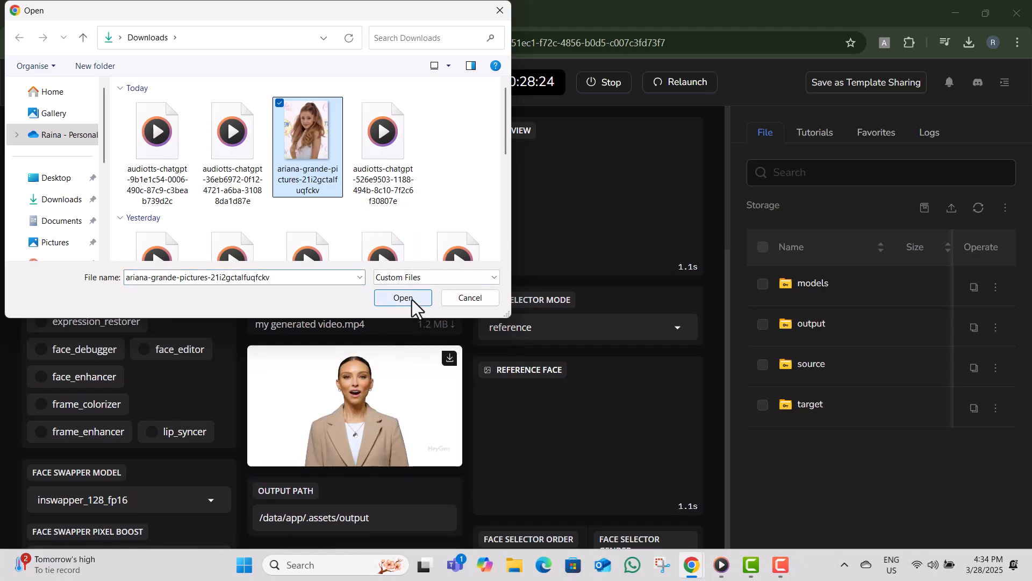
click(402, 298)
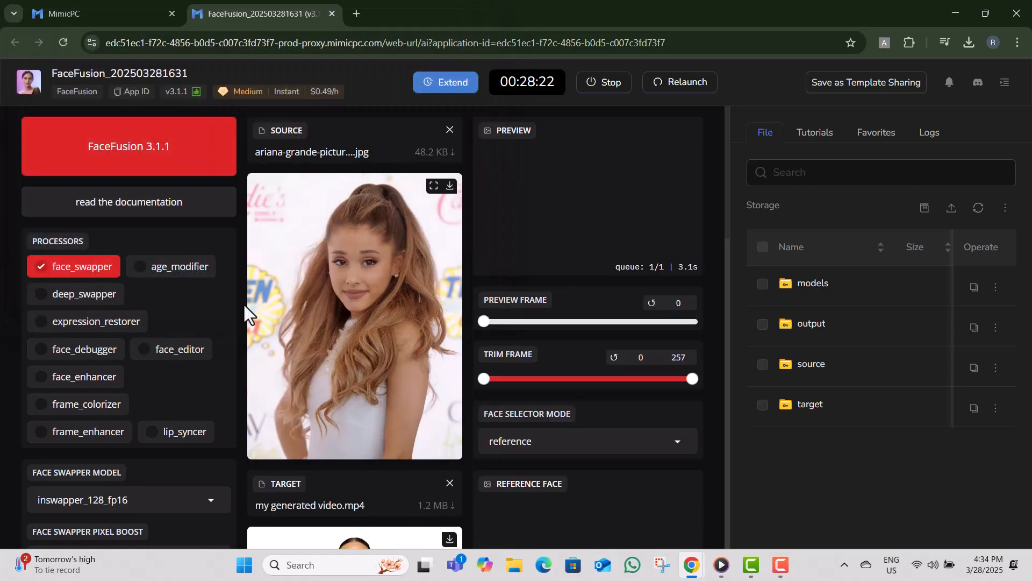
Enable face_enhancer alongside face swapper and start processing.
scroll(down, 3)
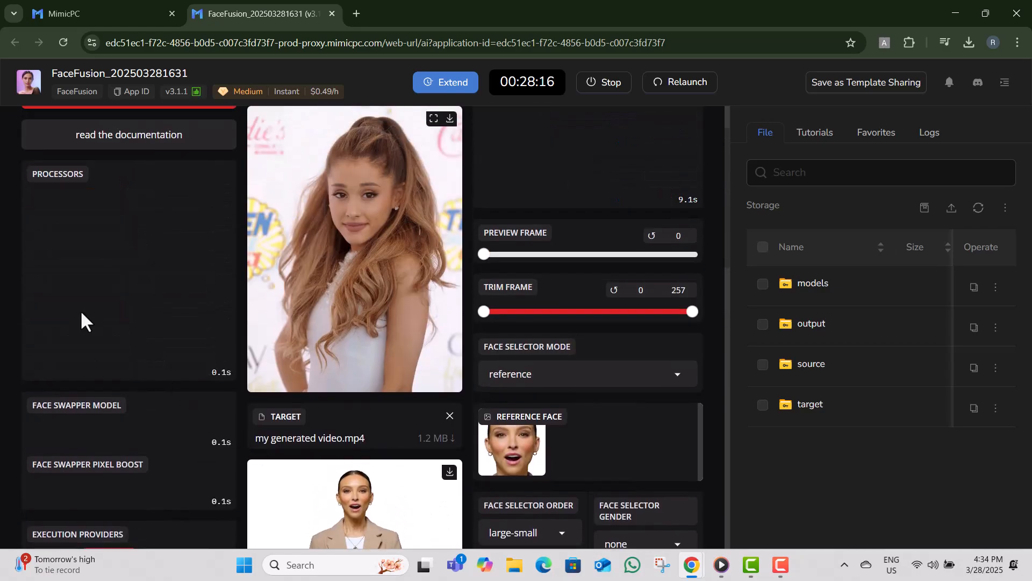
scroll(down, 3)
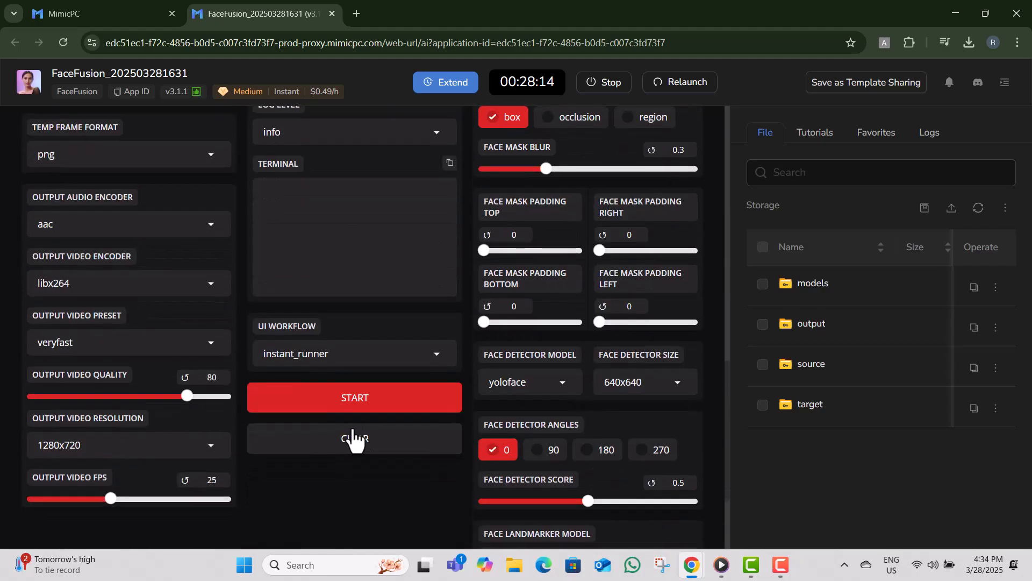
click(354, 397)
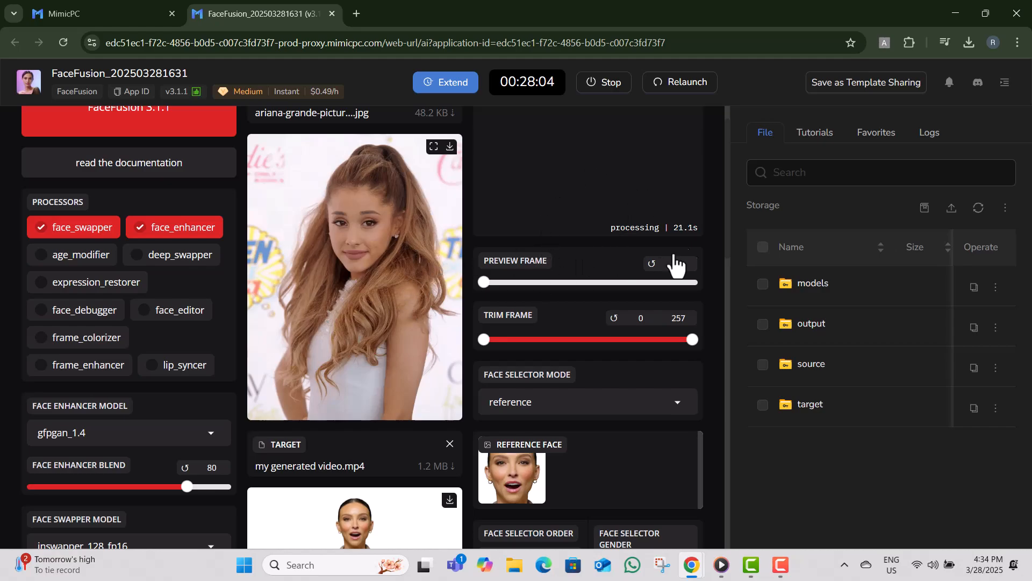
Download the swapped-face preview image as a webp.
scroll(down, 3)
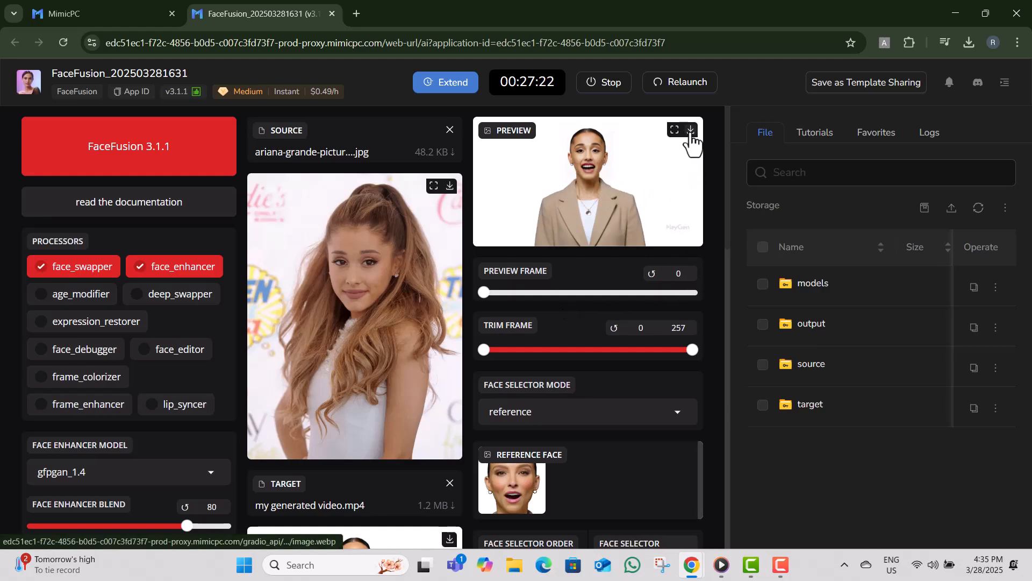
click(691, 129)
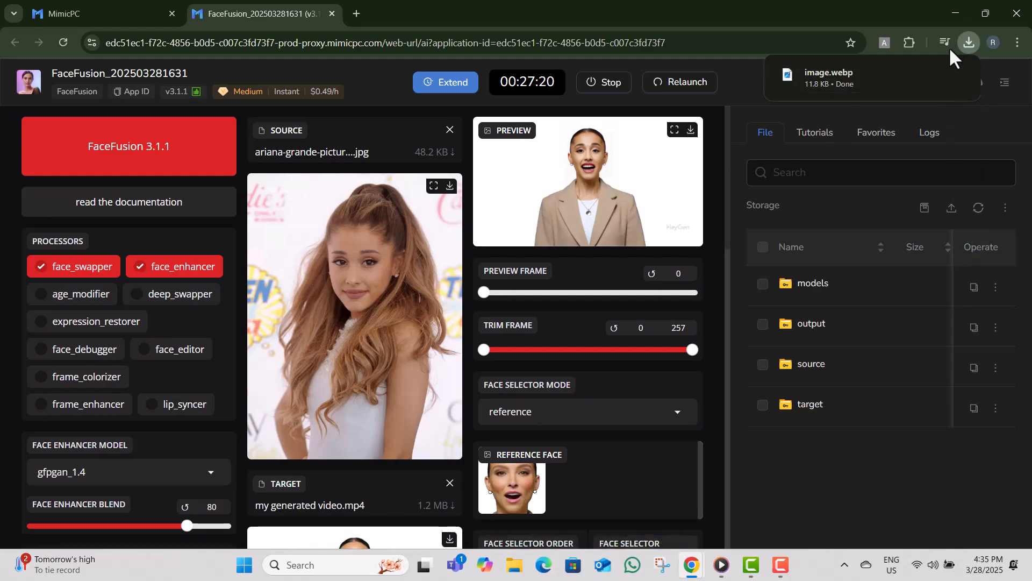